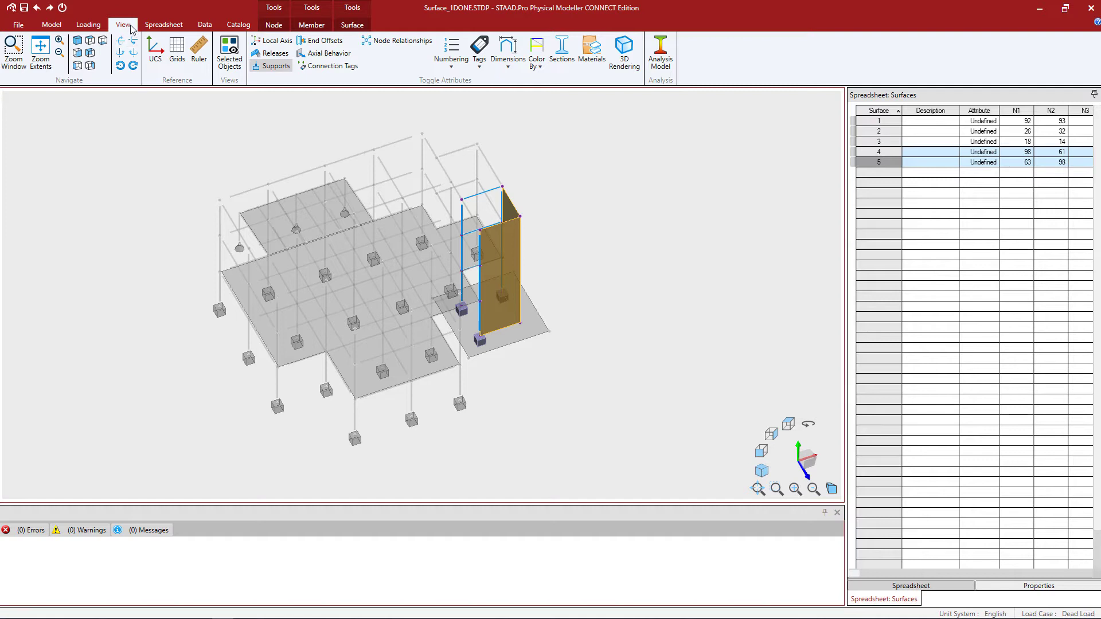
mouse_move(229, 49)
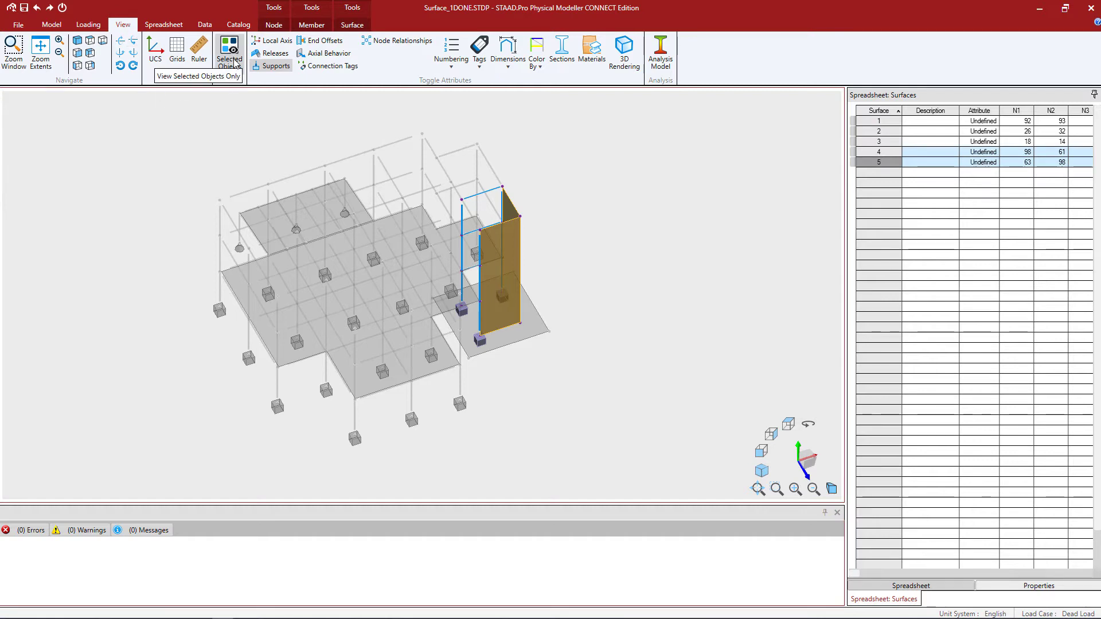
Step: Isolate wall surfaces 4 and 5 using View > Selected Objects for a partial model view
click(228, 53)
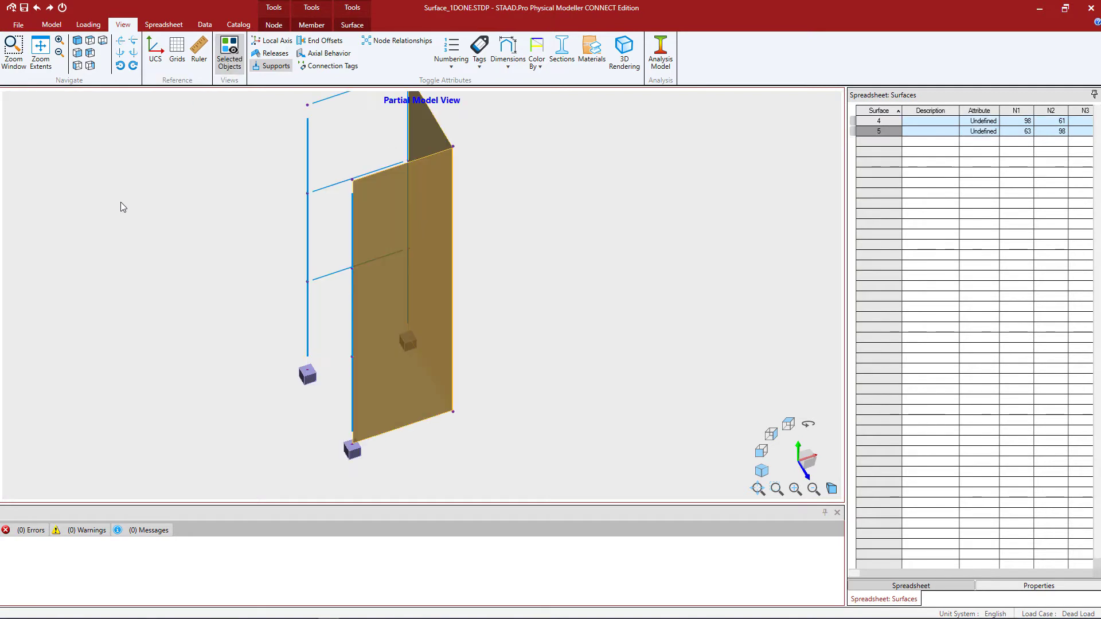
mouse_move(125, 281)
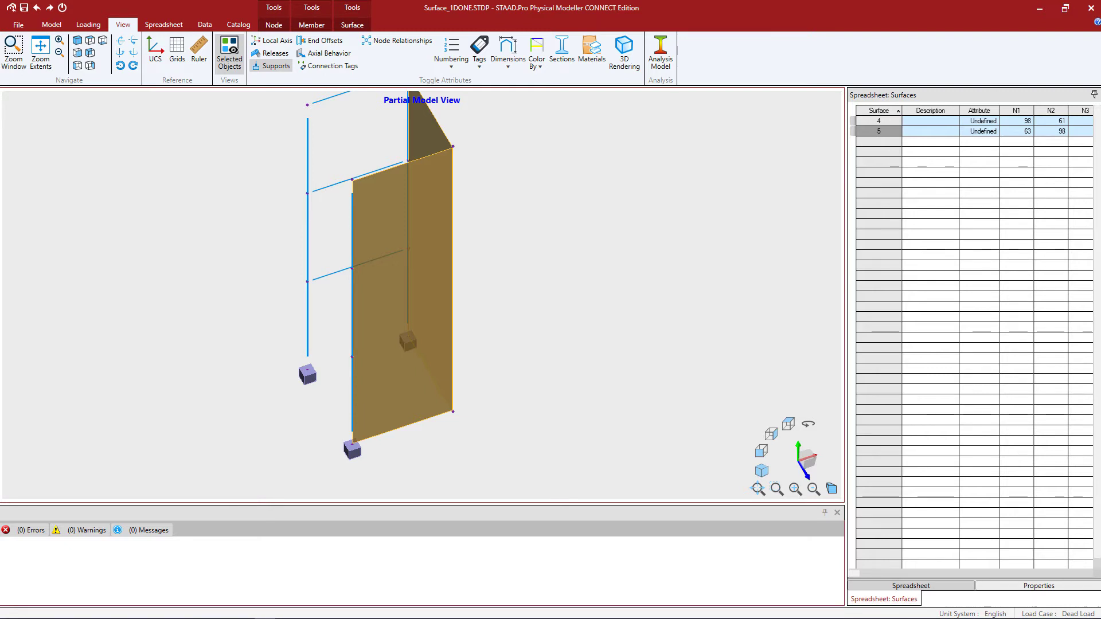
mouse_move(331, 304)
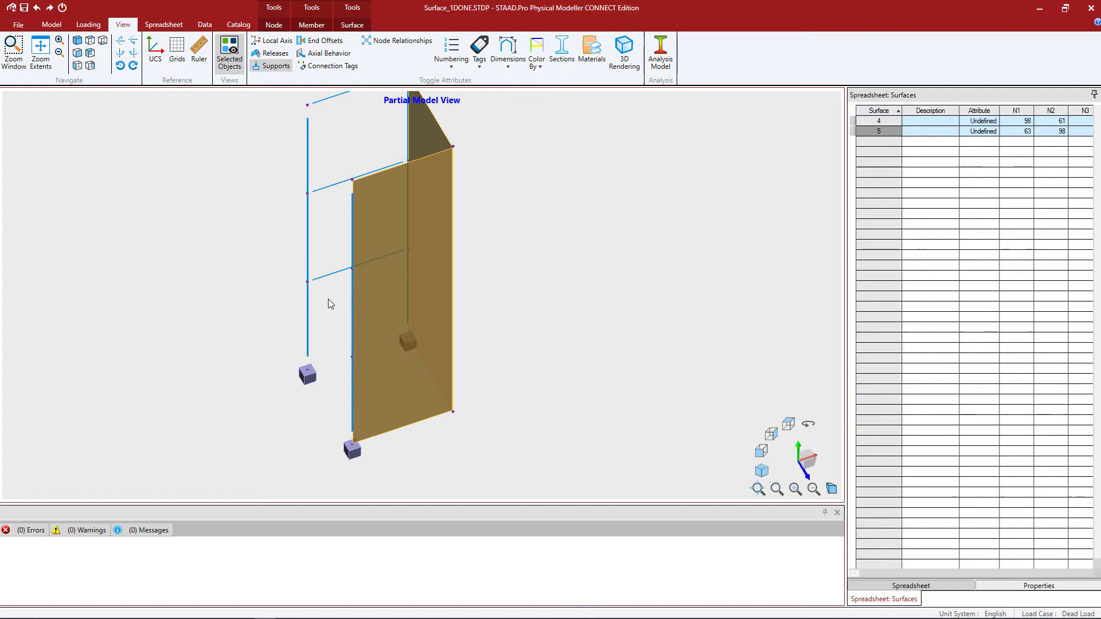
mouse_move(329, 280)
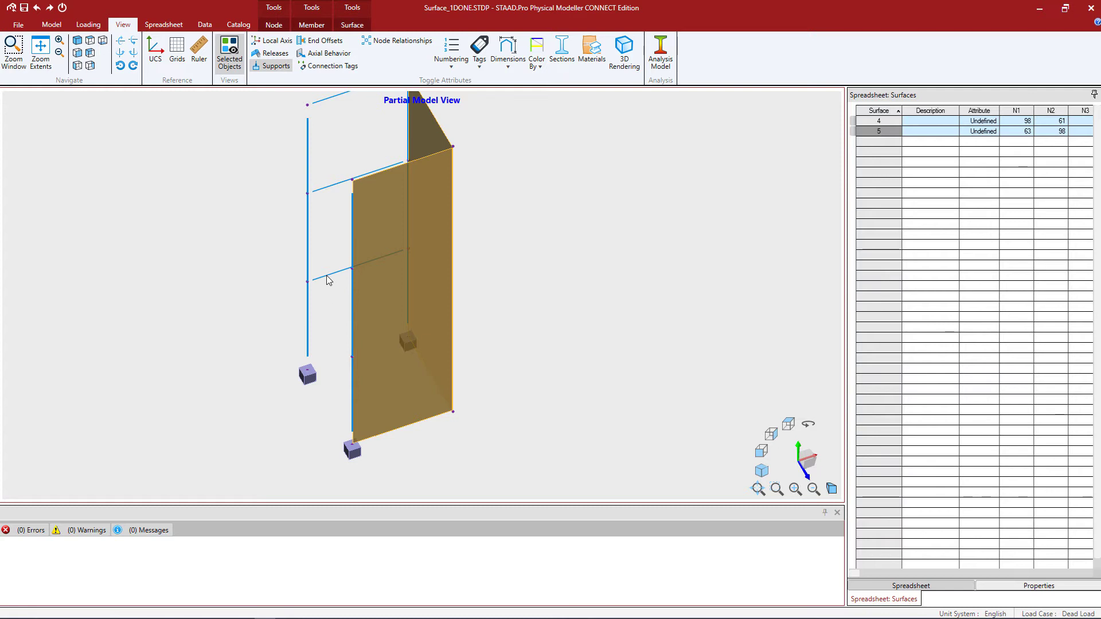
mouse_move(387, 210)
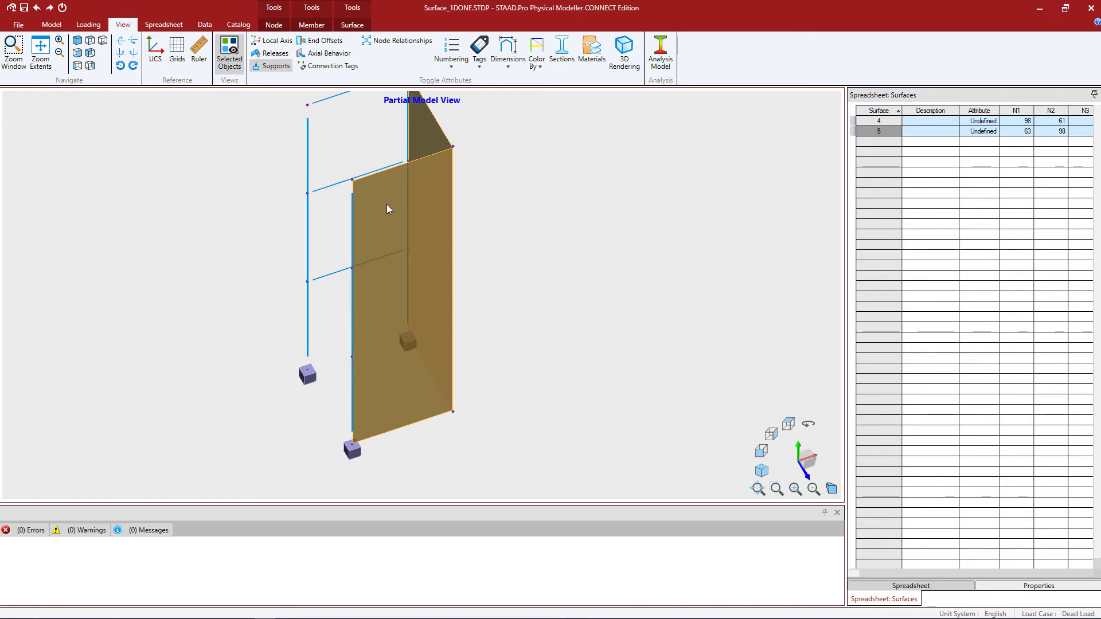
mouse_move(429, 143)
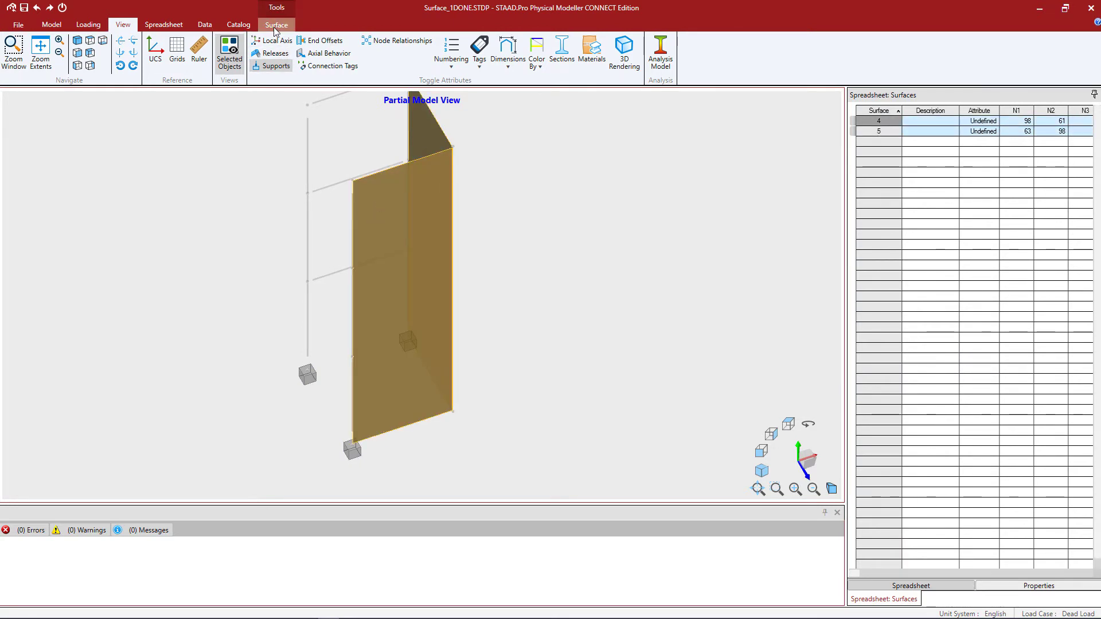
Step: Switch to the Surface ribbon to reveal Divide, Merge and Create Gap tools
click(276, 25)
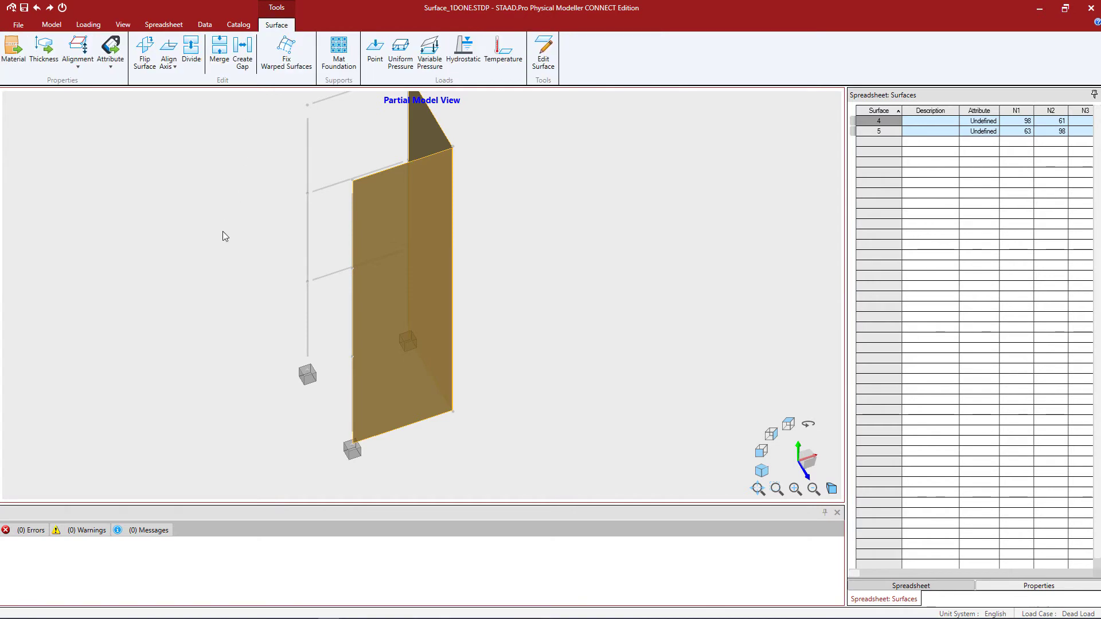
mouse_move(195, 130)
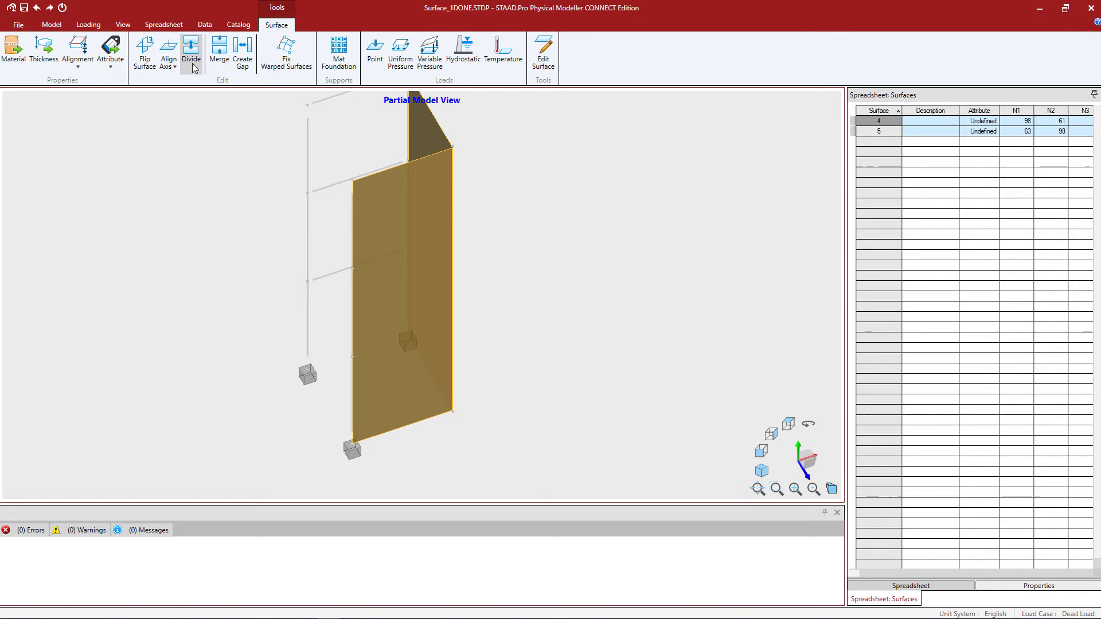
mouse_move(218, 52)
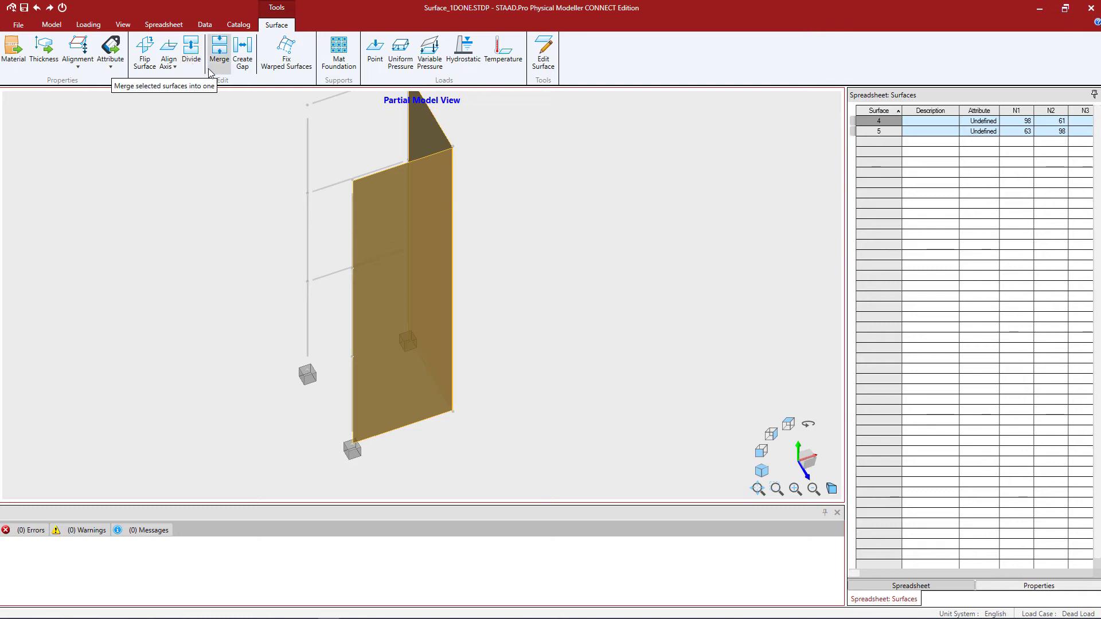
mouse_move(209, 73)
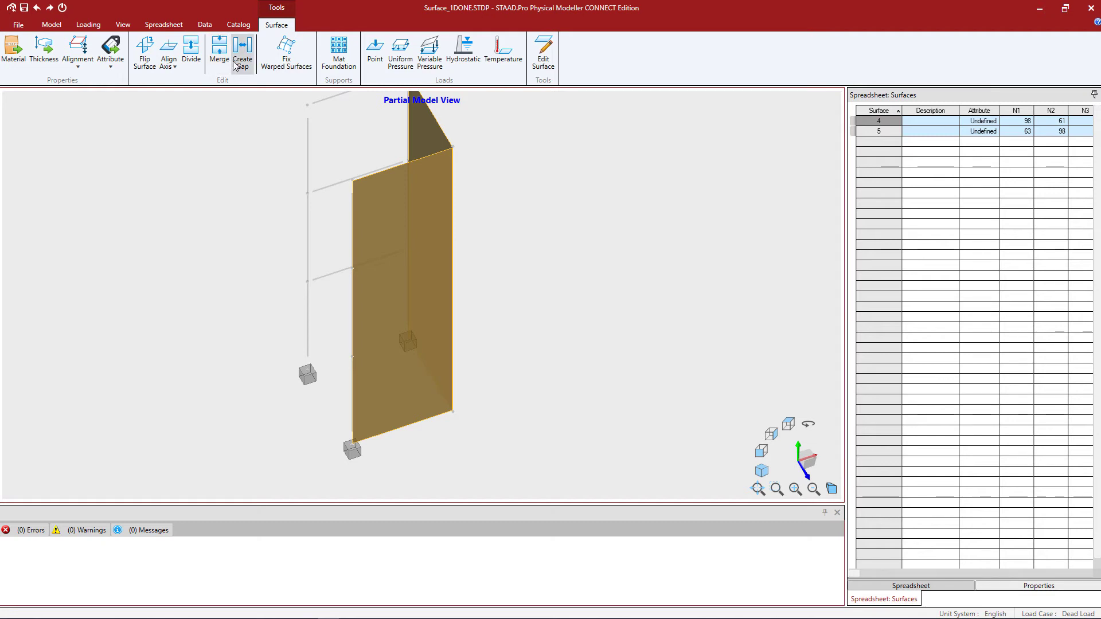
mouse_move(241, 53)
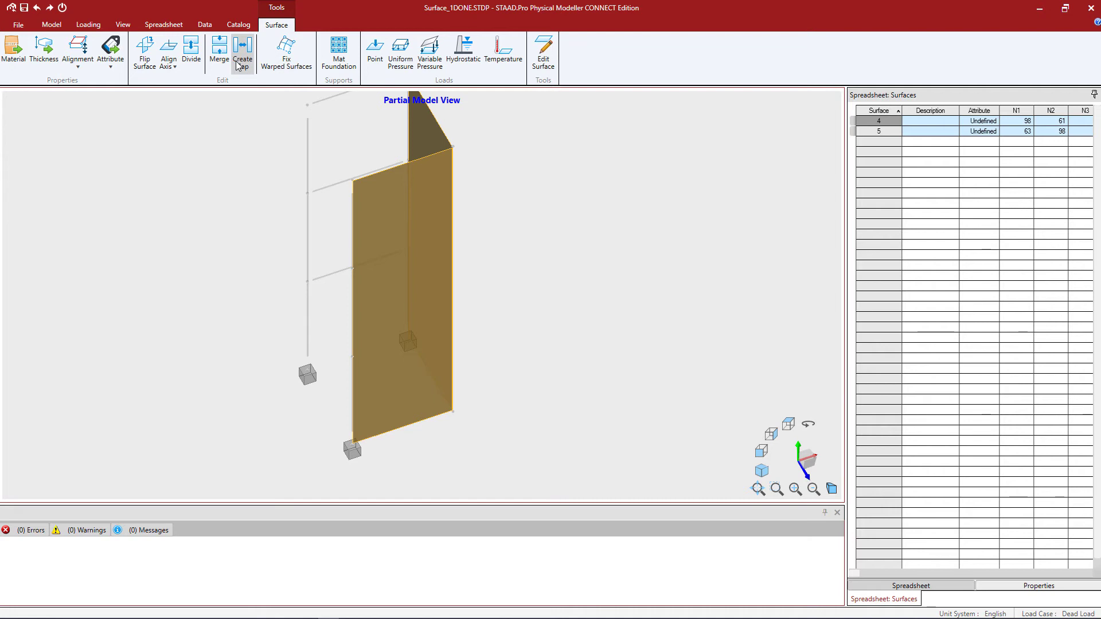
mouse_move(384, 266)
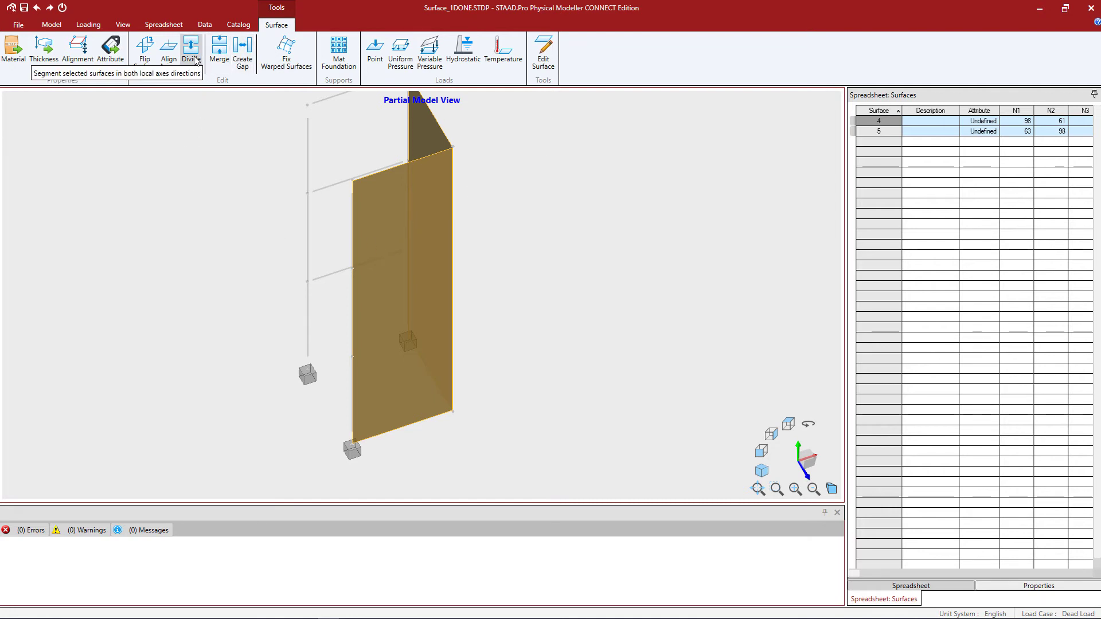
Step: Divide walls 4 and 5 into 3 segments over the first edge and 1 over the second
click(191, 49)
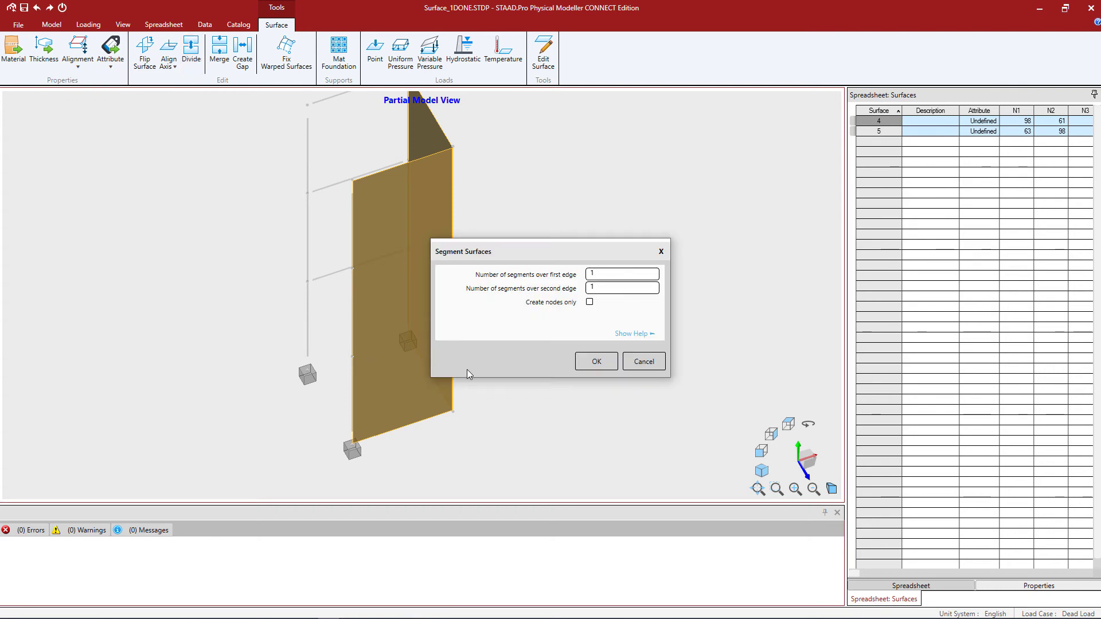
mouse_move(512, 290)
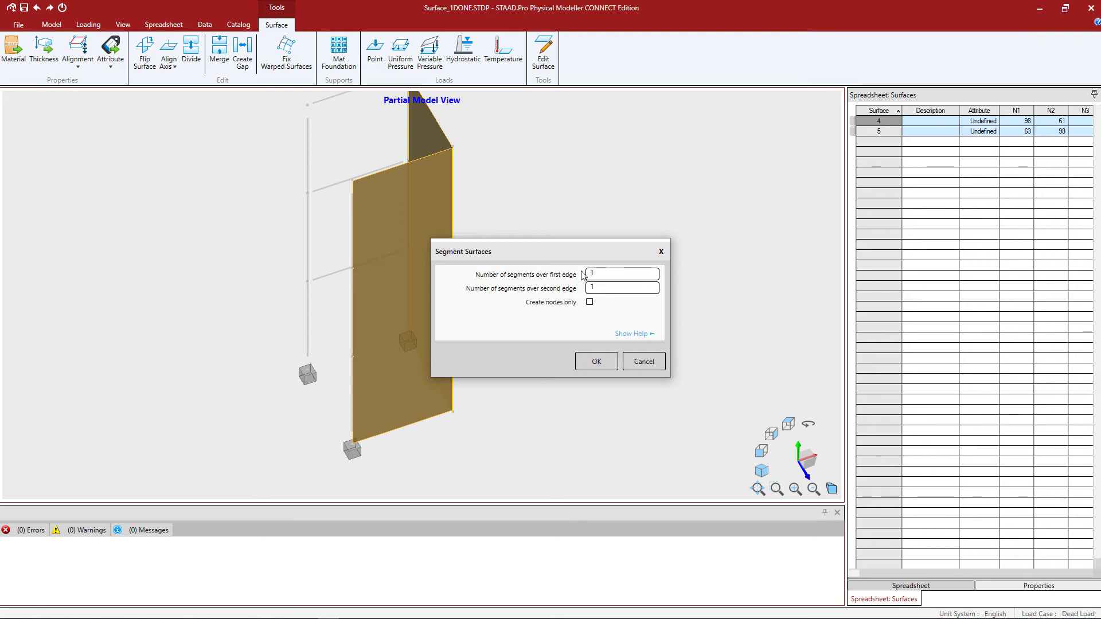
text(3)
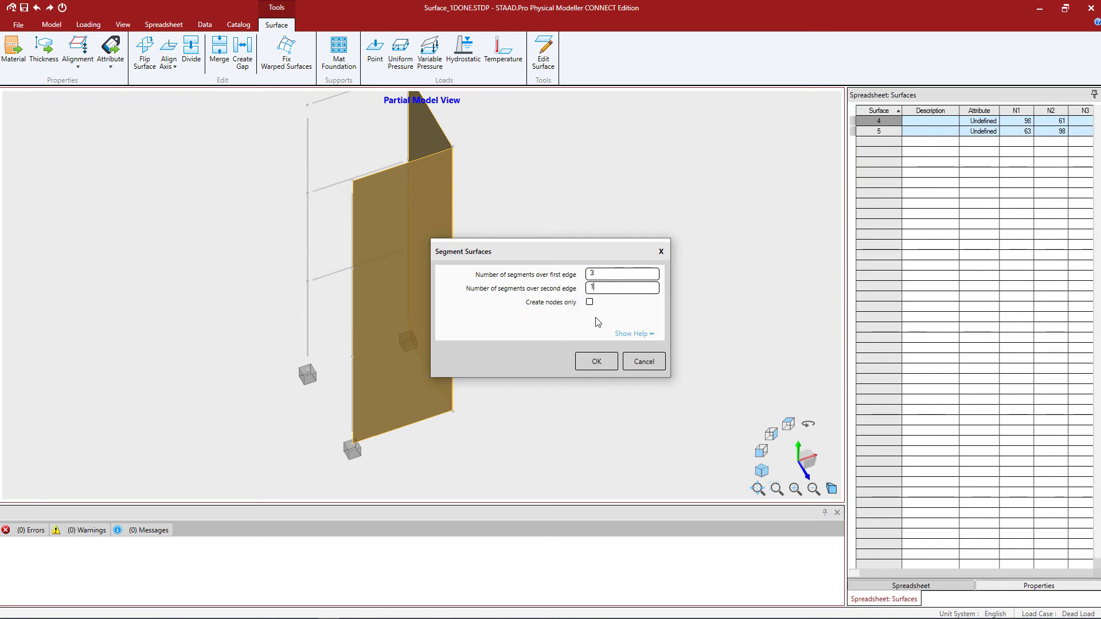
mouse_move(594, 321)
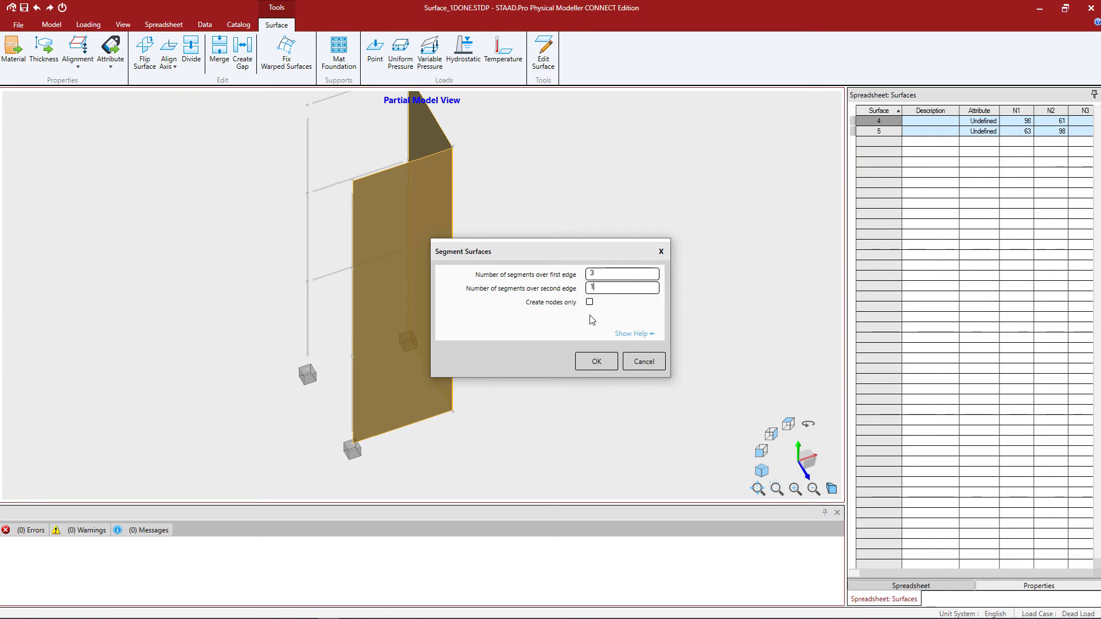
mouse_move(580, 323)
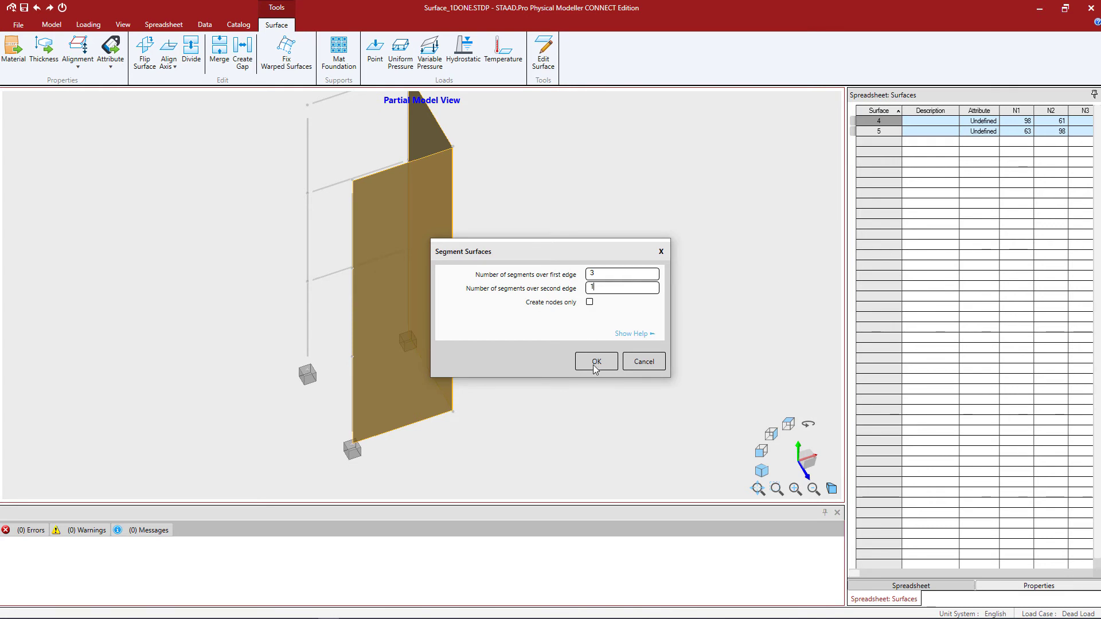
click(595, 361)
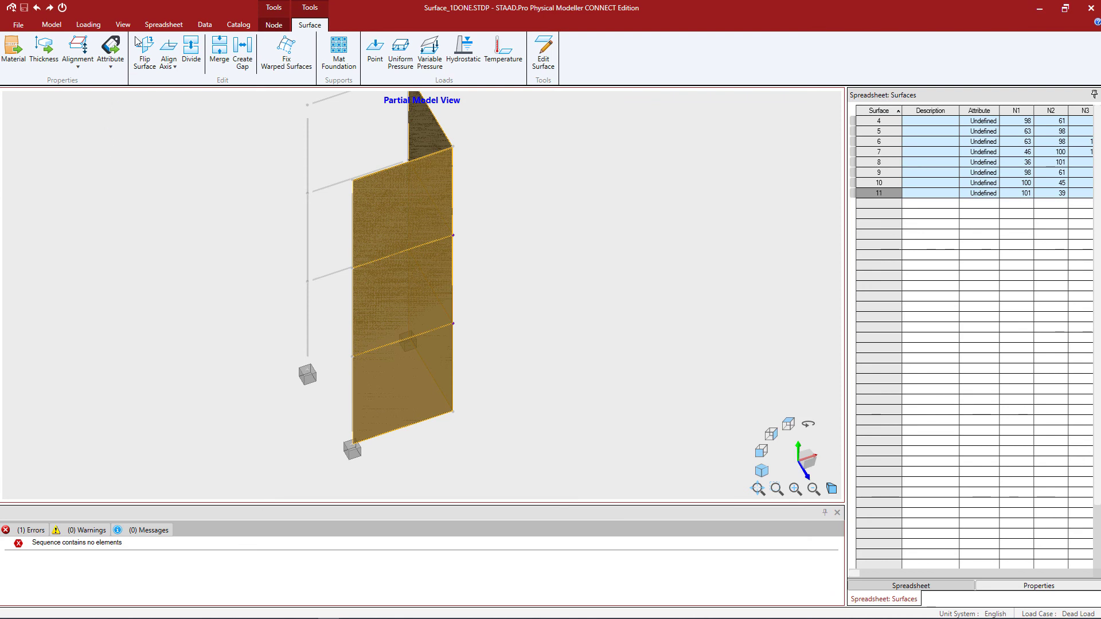
Step: Switch back to the View ribbon once surfaces 4–11 are listed
click(122, 25)
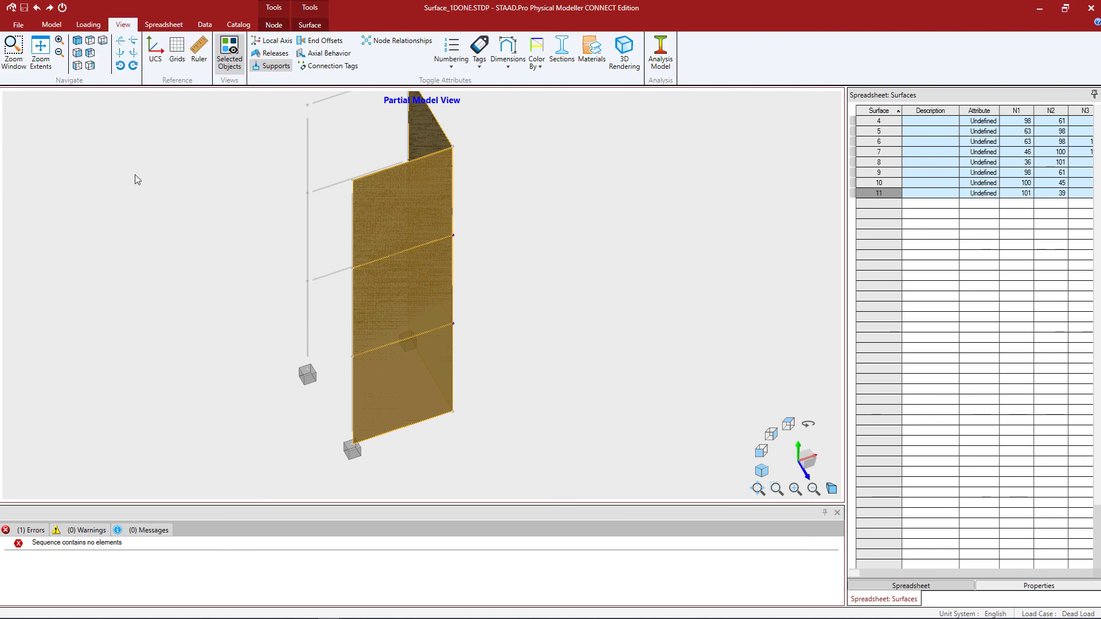